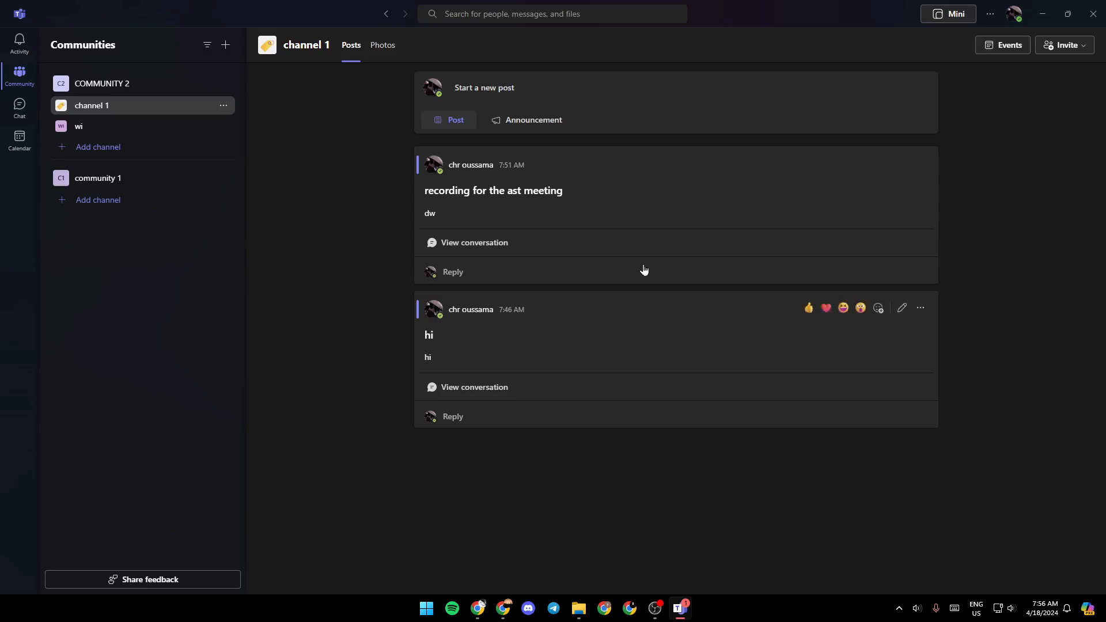
{"action": "mouse_move", "coordinate": [506, 247]}
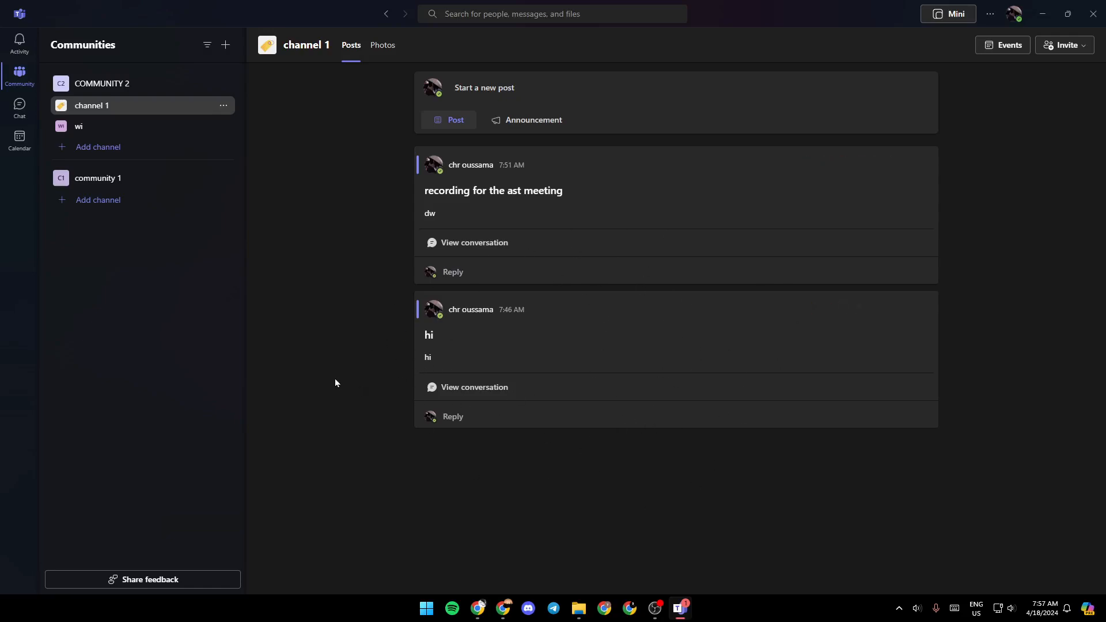
{"action": "mouse_move", "coordinate": [1, 183]}
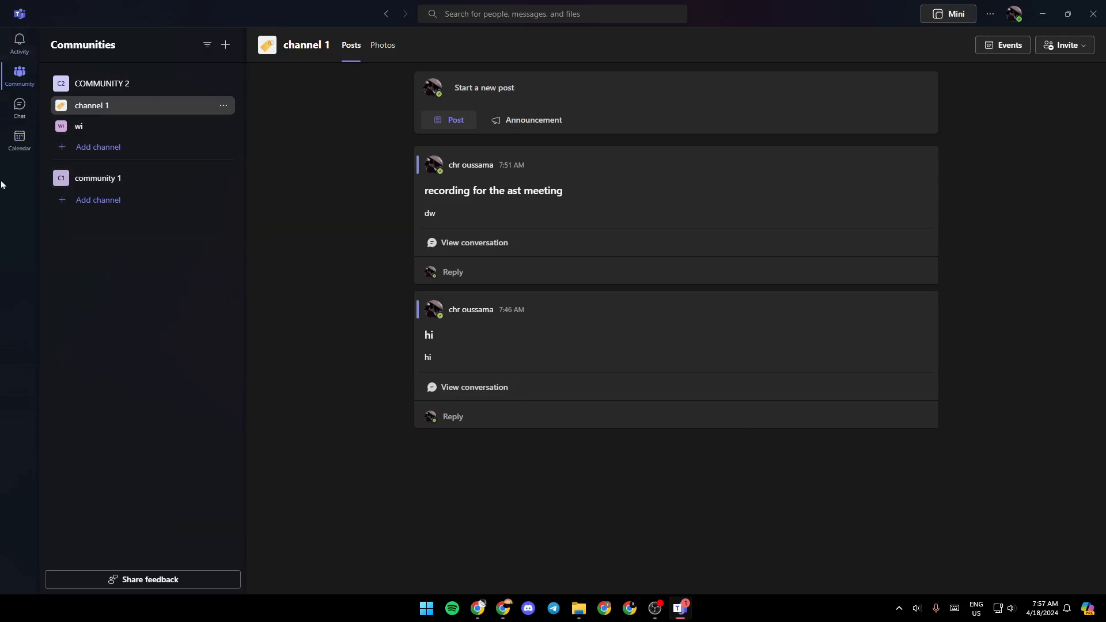
{"action": "mouse_move", "coordinate": [19, 184]}
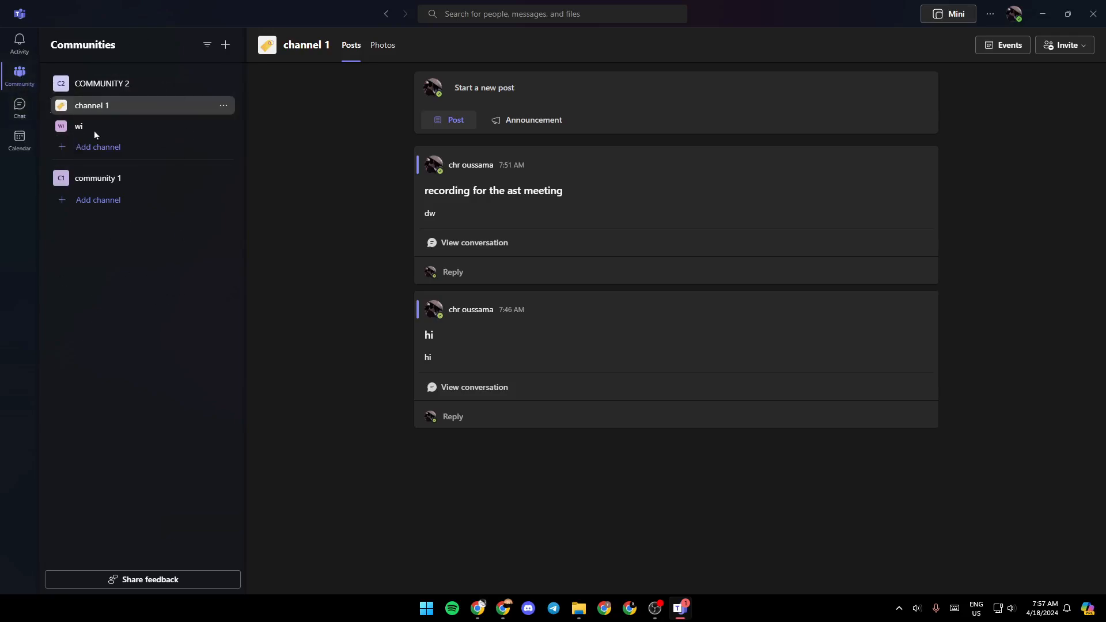
{"action": "mouse_move", "coordinate": [116, 272]}
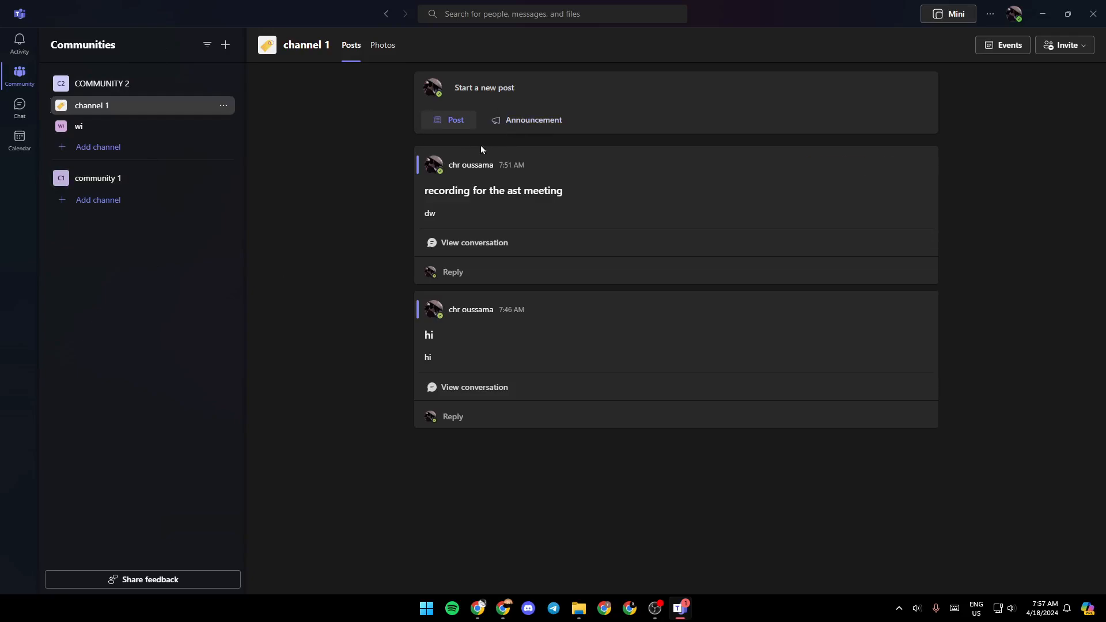
{"action": "mouse_move", "coordinate": [179, 117]}
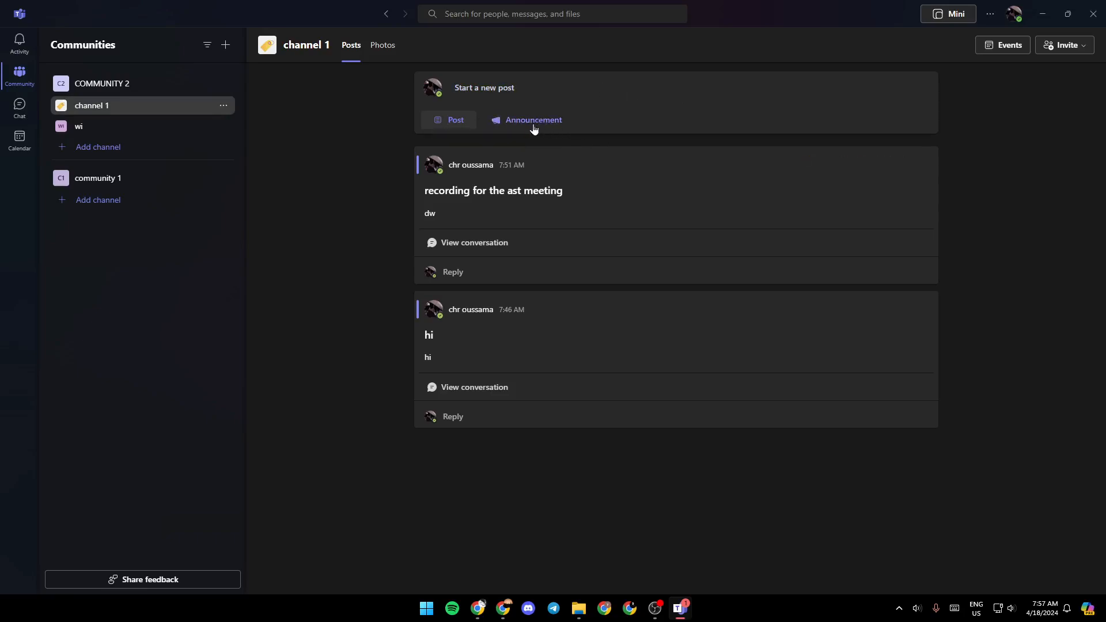
Start an announcement post in the channel and discard the draft
{"action": "left_click", "coordinate": [532, 119]}
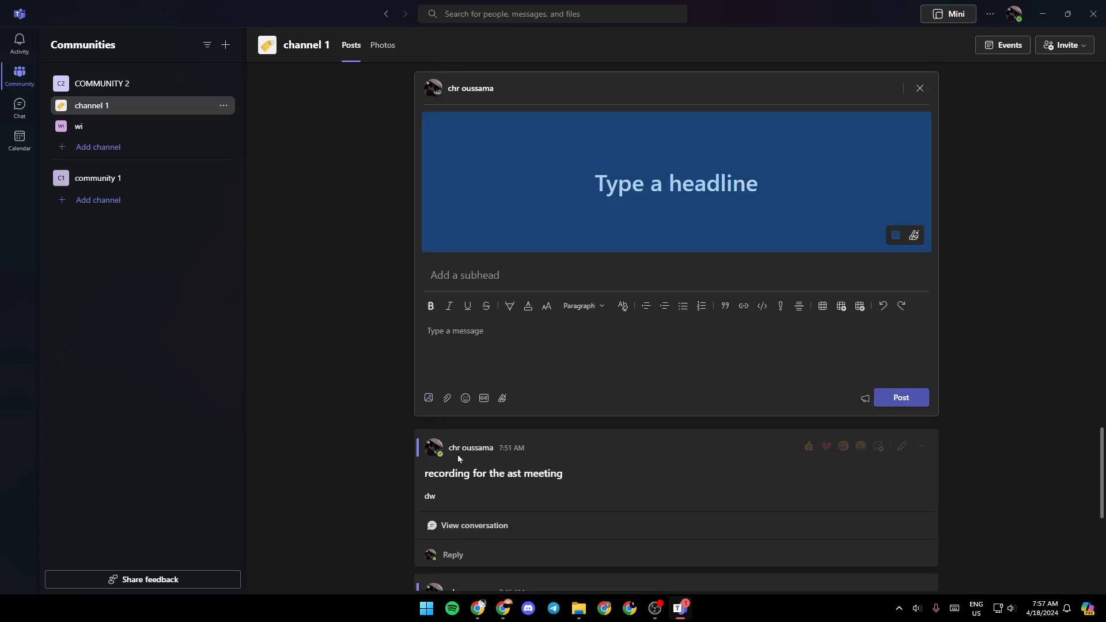
{"action": "mouse_move", "coordinate": [542, 460]}
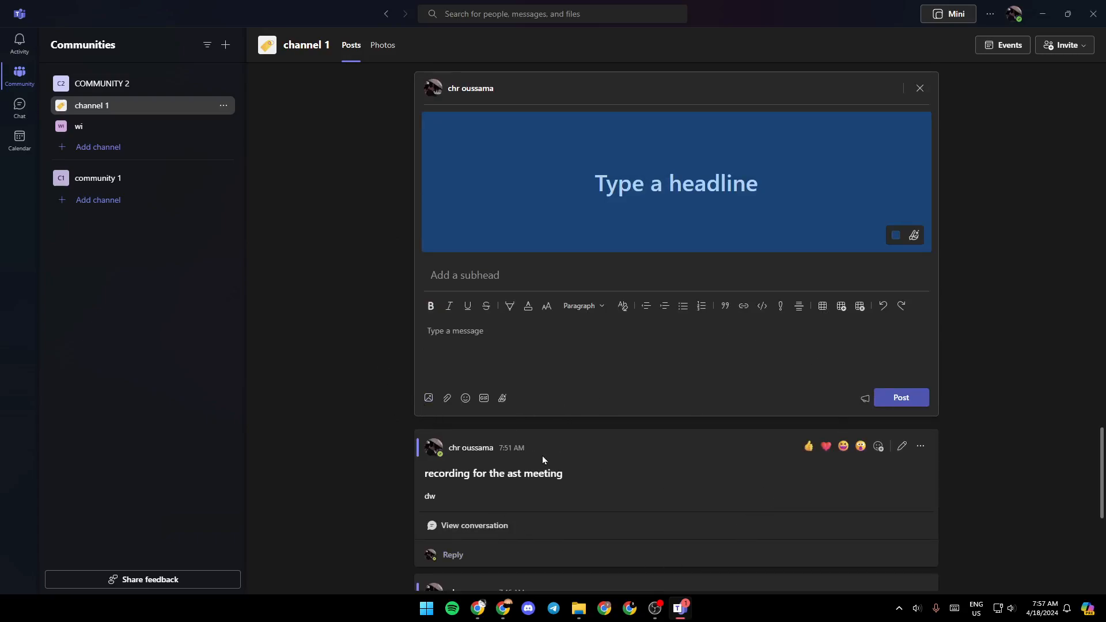
{"action": "left_click", "coordinate": [919, 89]}
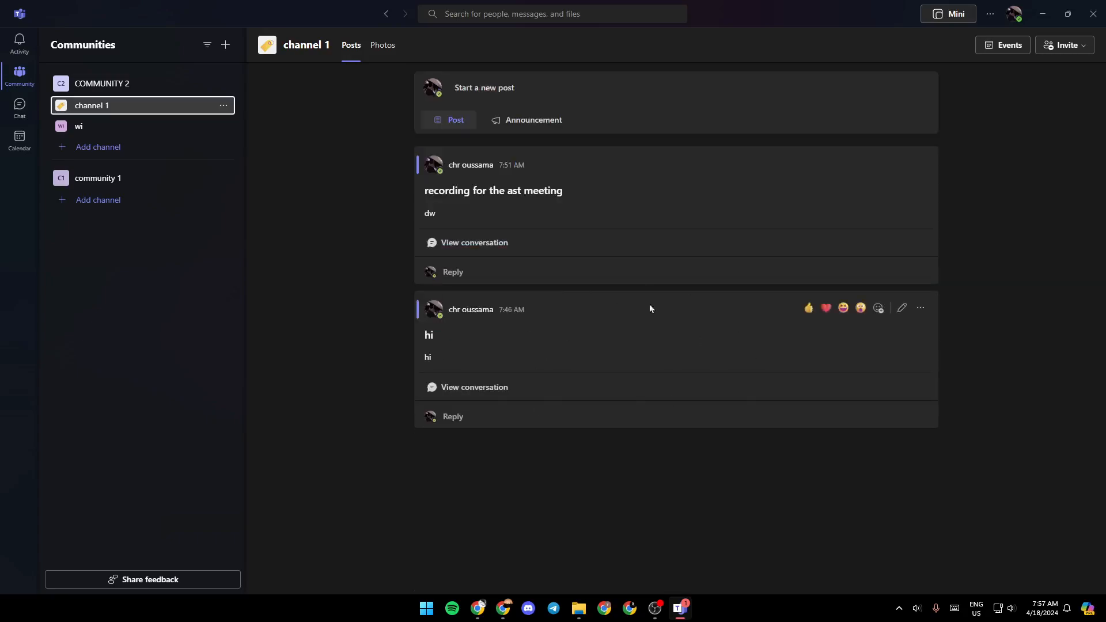
{"action": "mouse_move", "coordinate": [20, 139]}
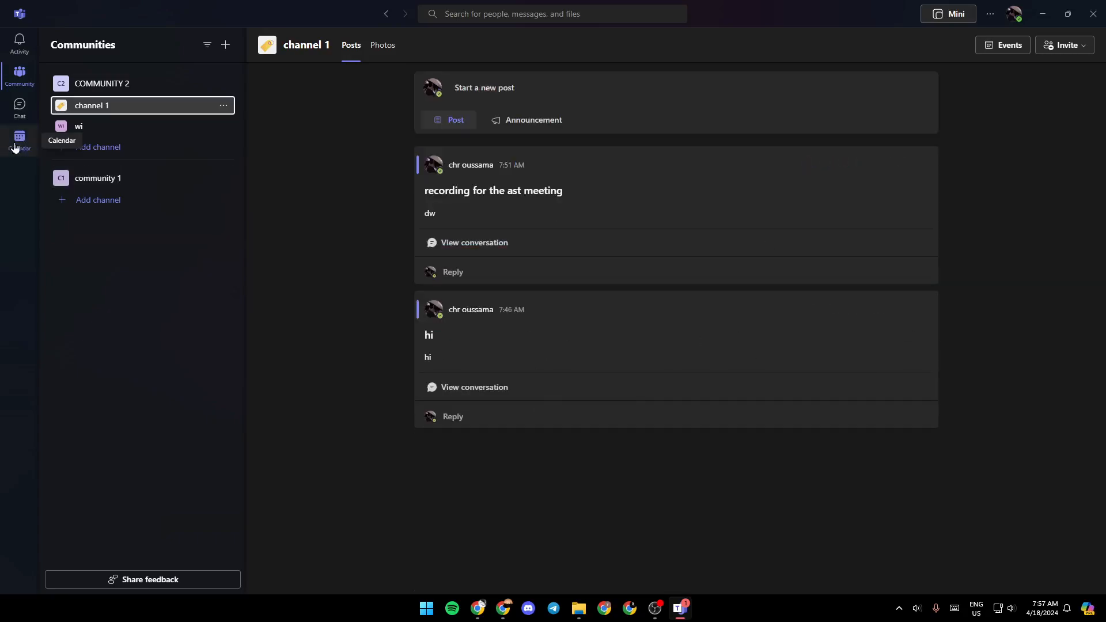
Switch to Calendar and view the work week of April 15–19, 2024
{"action": "left_click", "coordinate": [19, 141]}
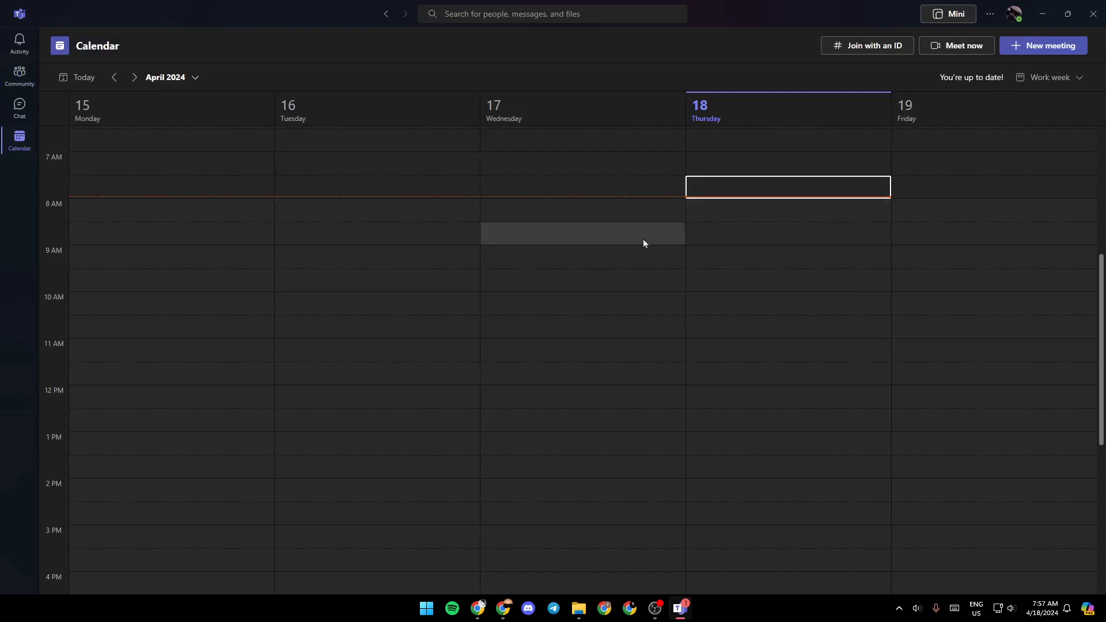
{"action": "mouse_move", "coordinate": [717, 257]}
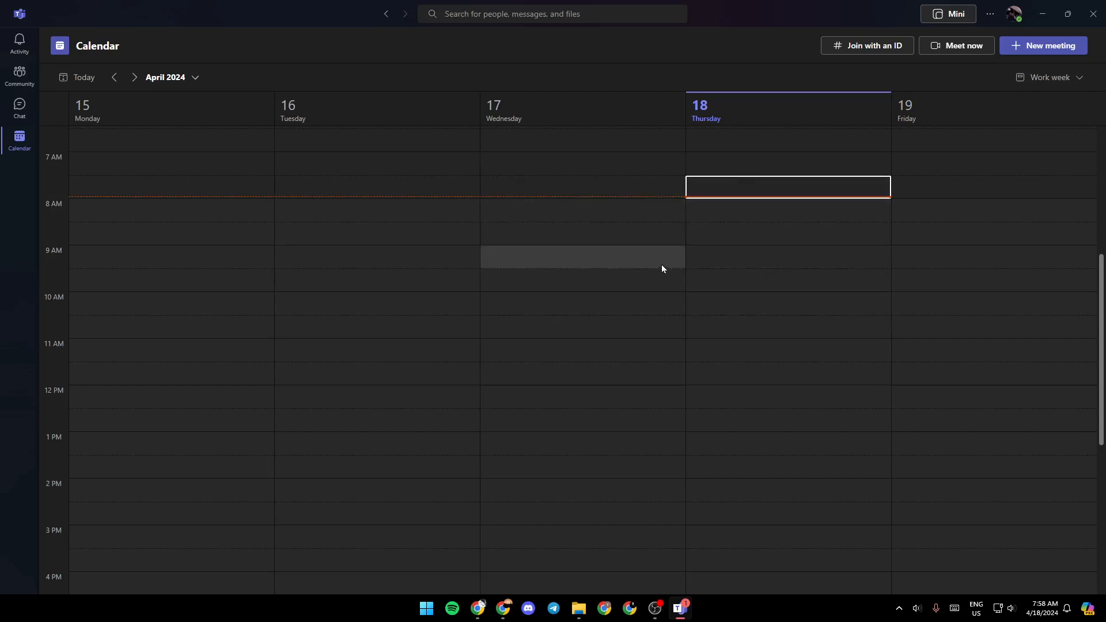
{"action": "mouse_move", "coordinate": [786, 246]}
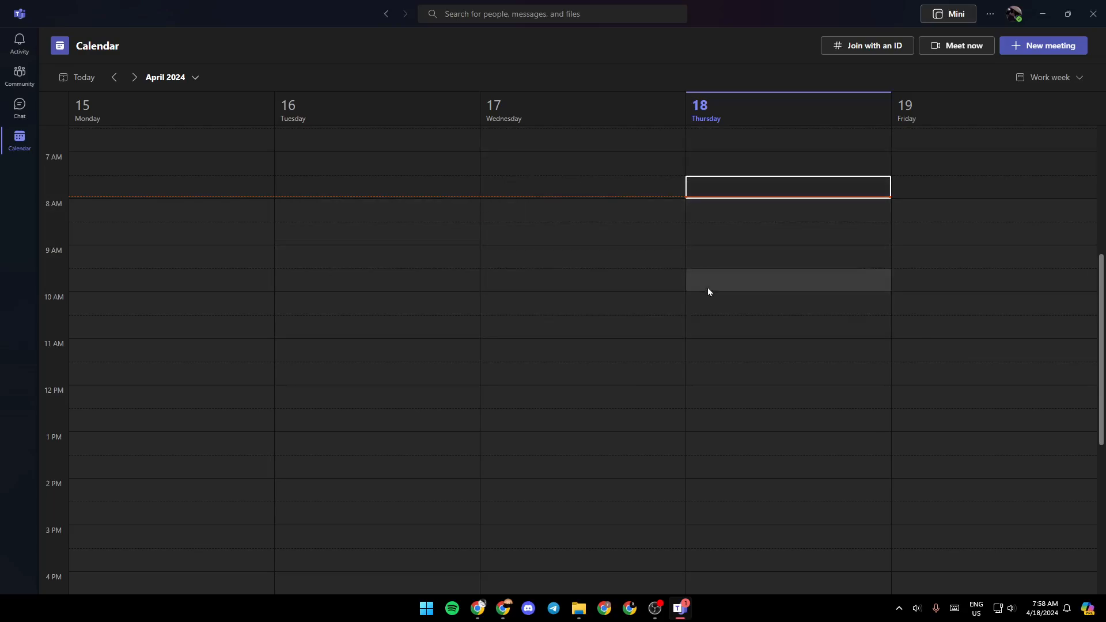
{"action": "mouse_move", "coordinate": [19, 108]}
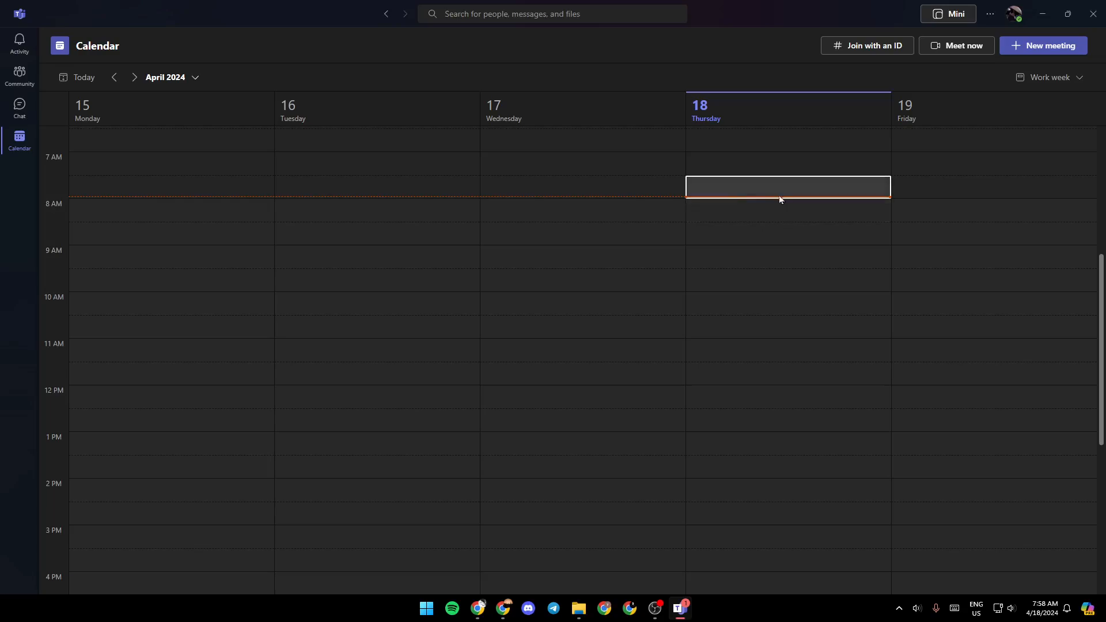
{"action": "left_click_drag", "start_coordinate": [780, 191], "coordinate": [779, 216]}
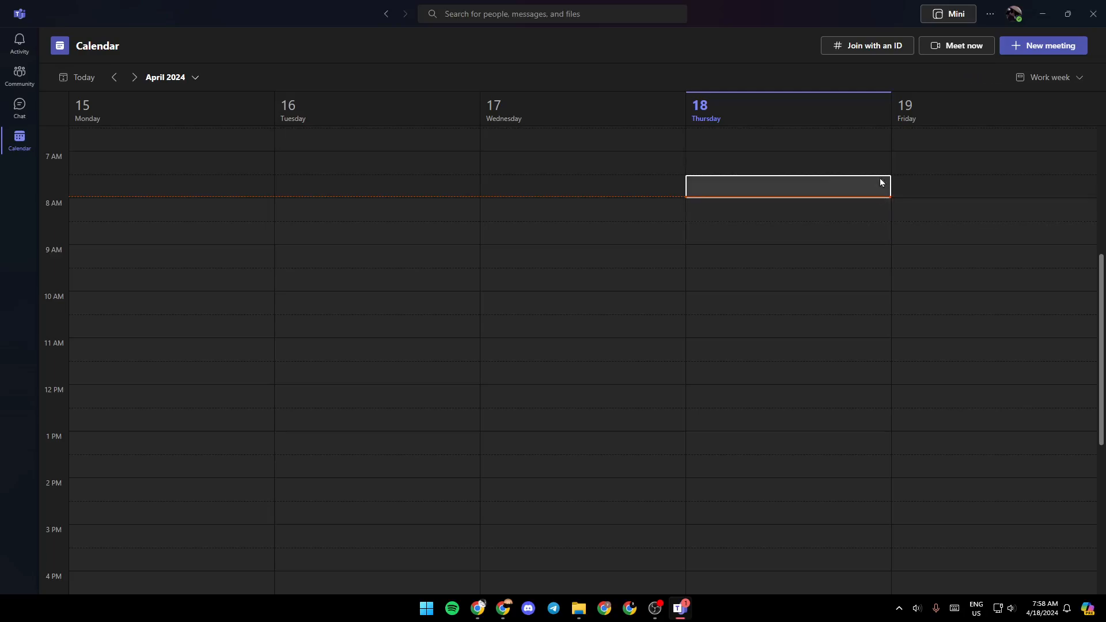
{"action": "left_click", "coordinate": [956, 45]}
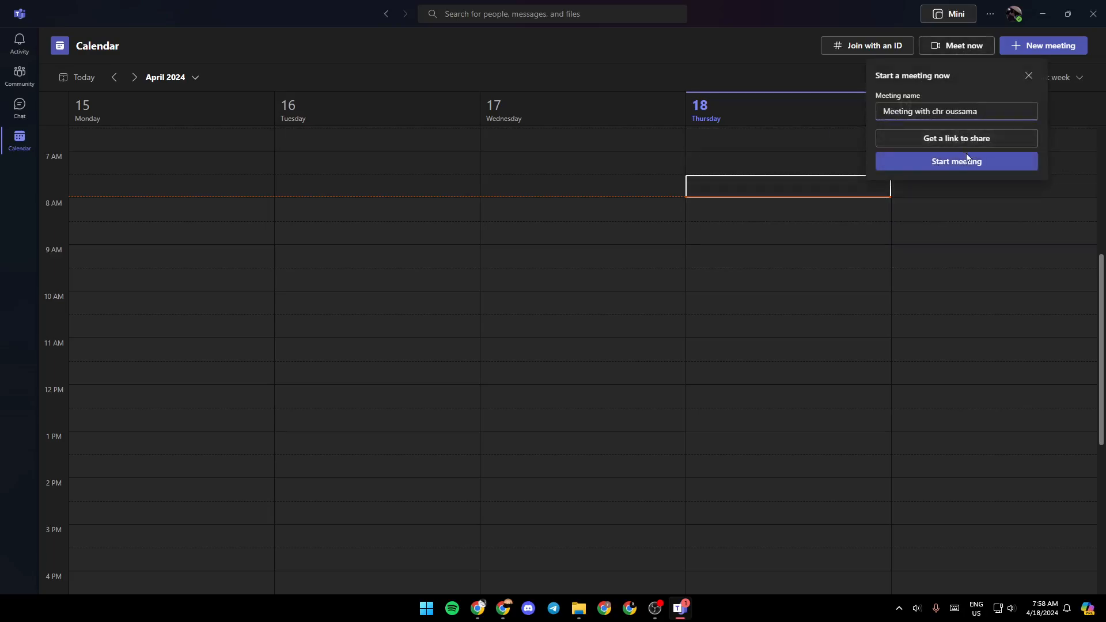
{"action": "mouse_move", "coordinate": [956, 164]}
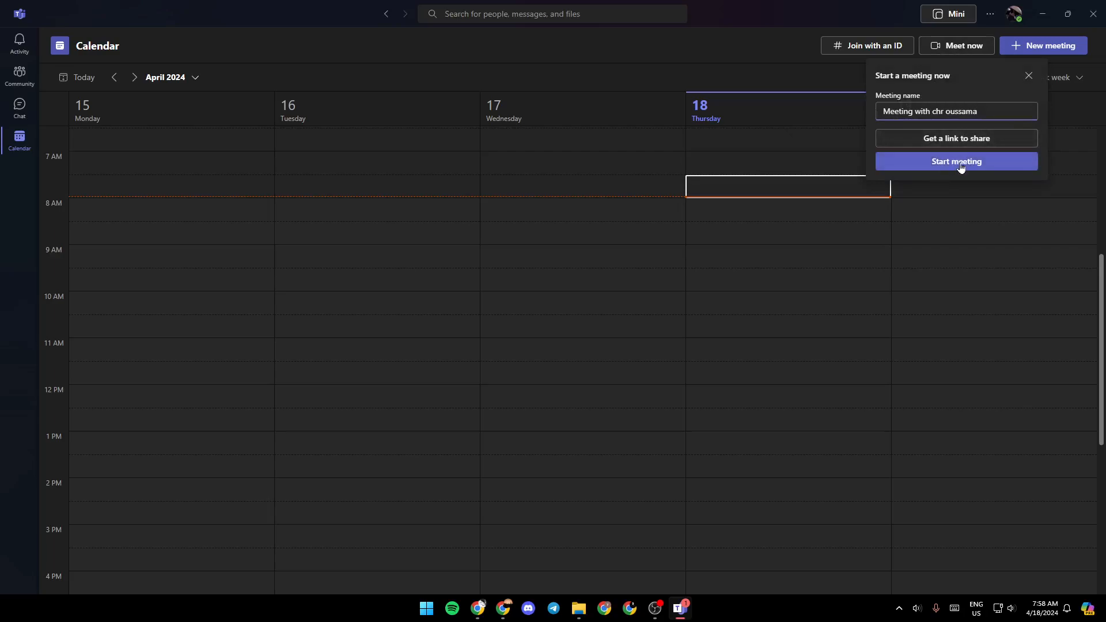
{"action": "left_click", "coordinate": [956, 162]}
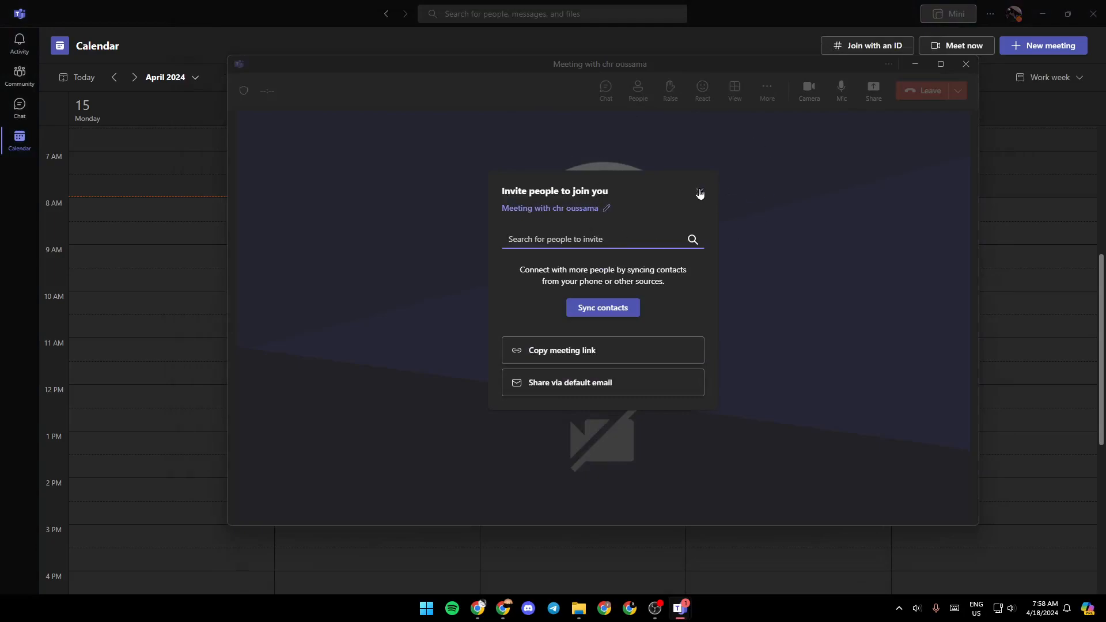
Dismiss the invite-people prompt and toggle the camera and microphone in the solo meeting
{"action": "left_click", "coordinate": [699, 193]}
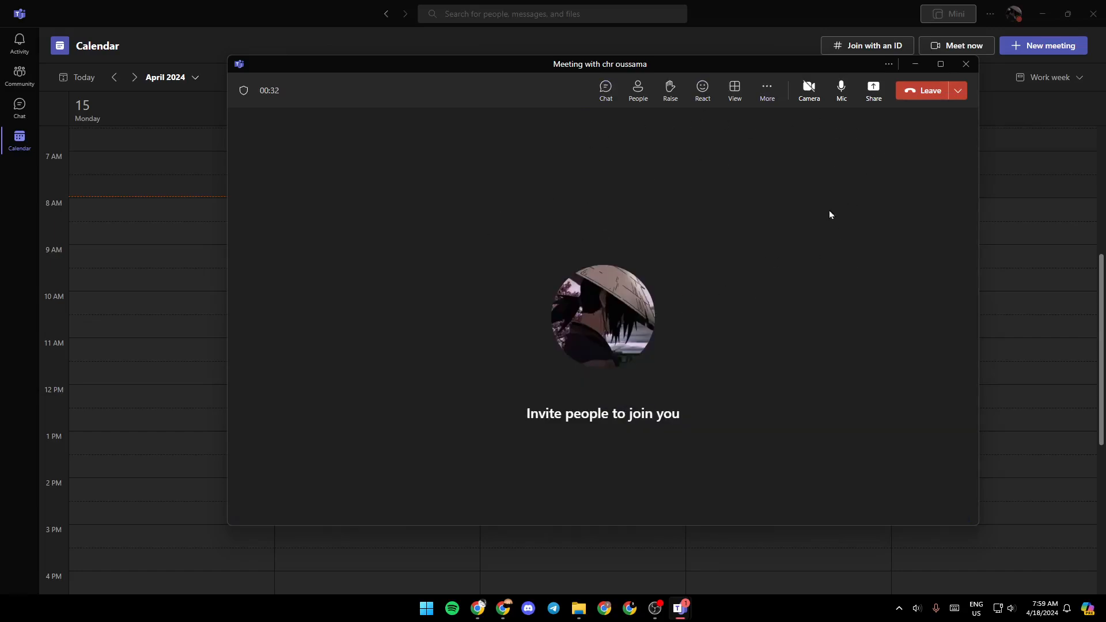
{"action": "mouse_move", "coordinate": [704, 120]}
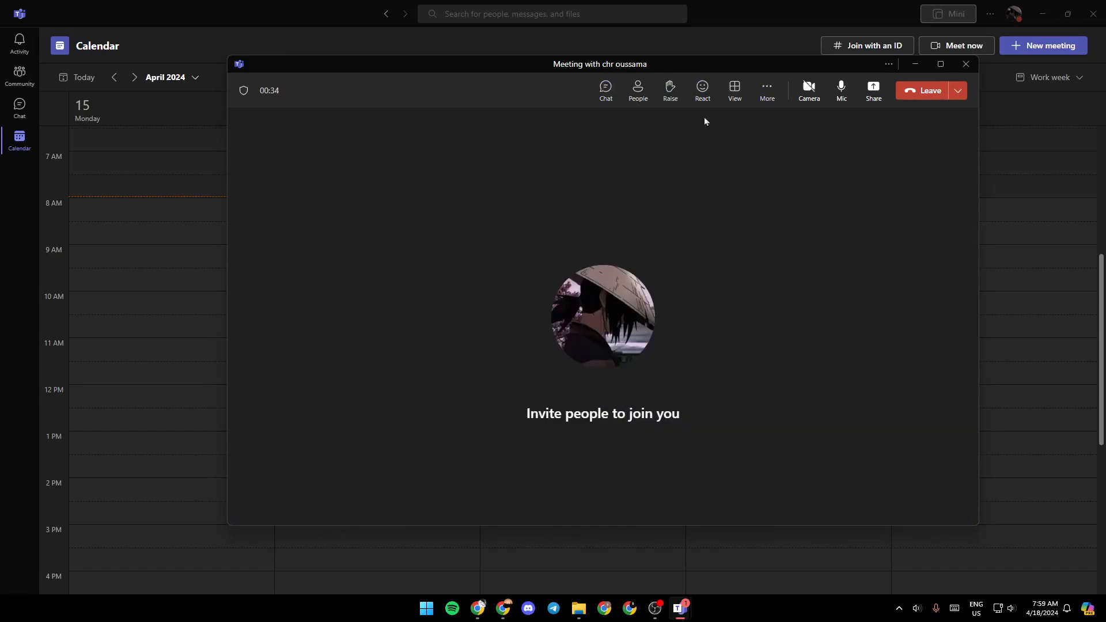
{"action": "mouse_move", "coordinate": [809, 90]}
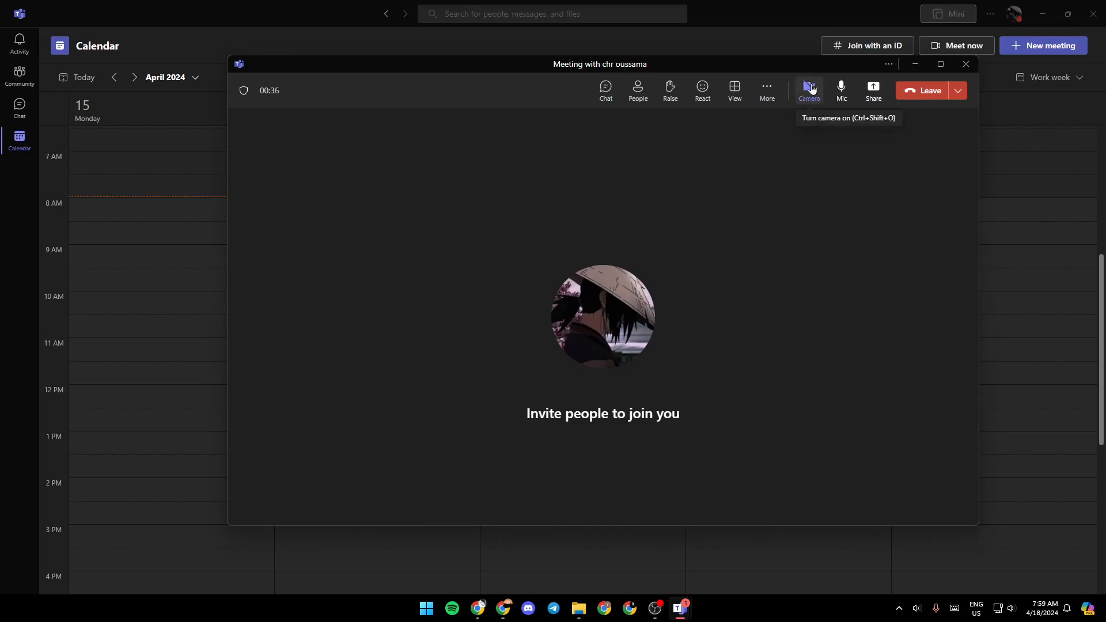
{"action": "left_click", "coordinate": [809, 90]}
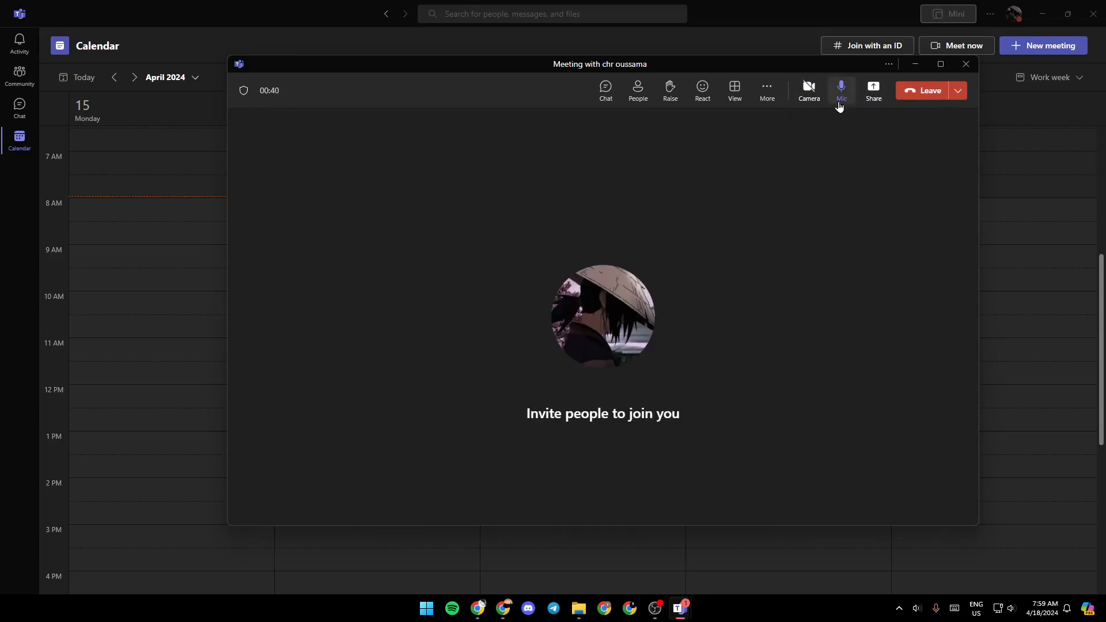
{"action": "left_click", "coordinate": [839, 90]}
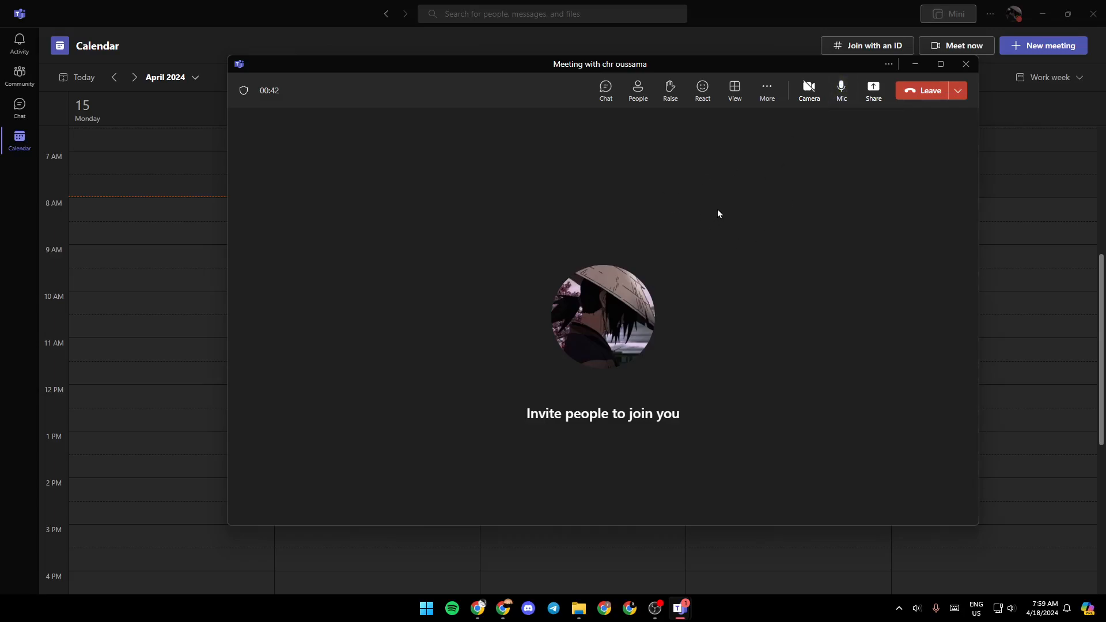
{"action": "mouse_move", "coordinate": [873, 90]}
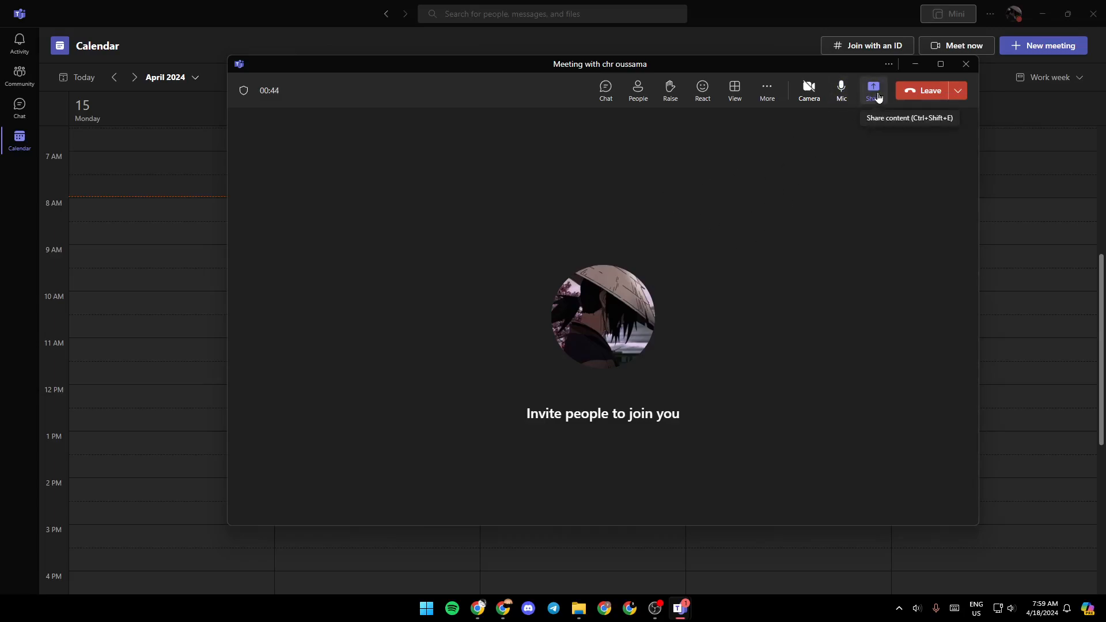
{"action": "mouse_move", "coordinate": [846, 231]}
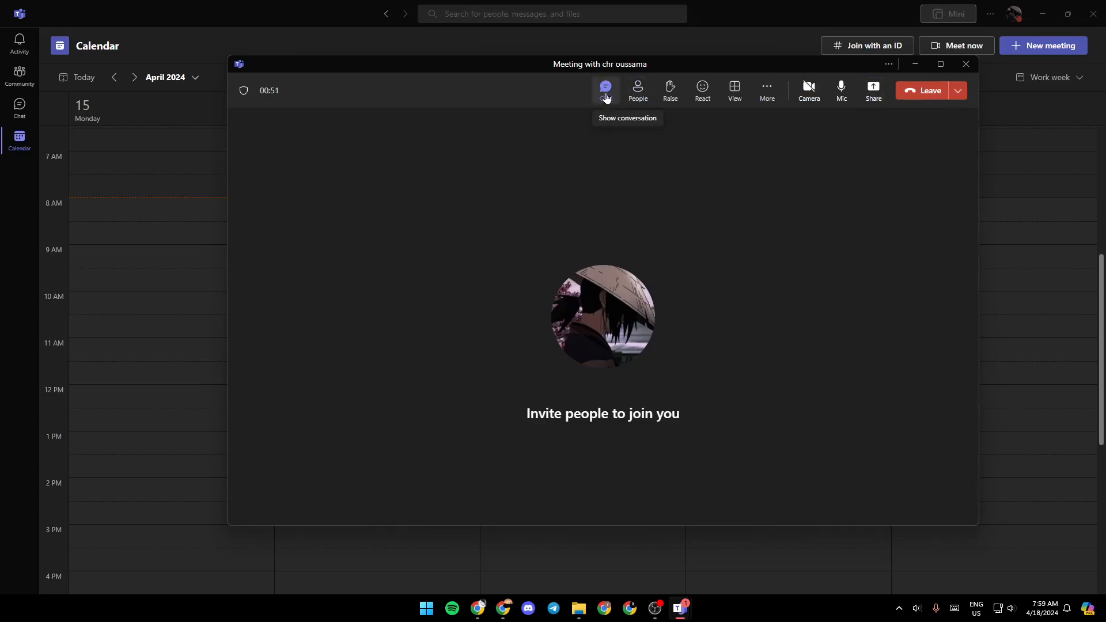
{"action": "left_click", "coordinate": [605, 90]}
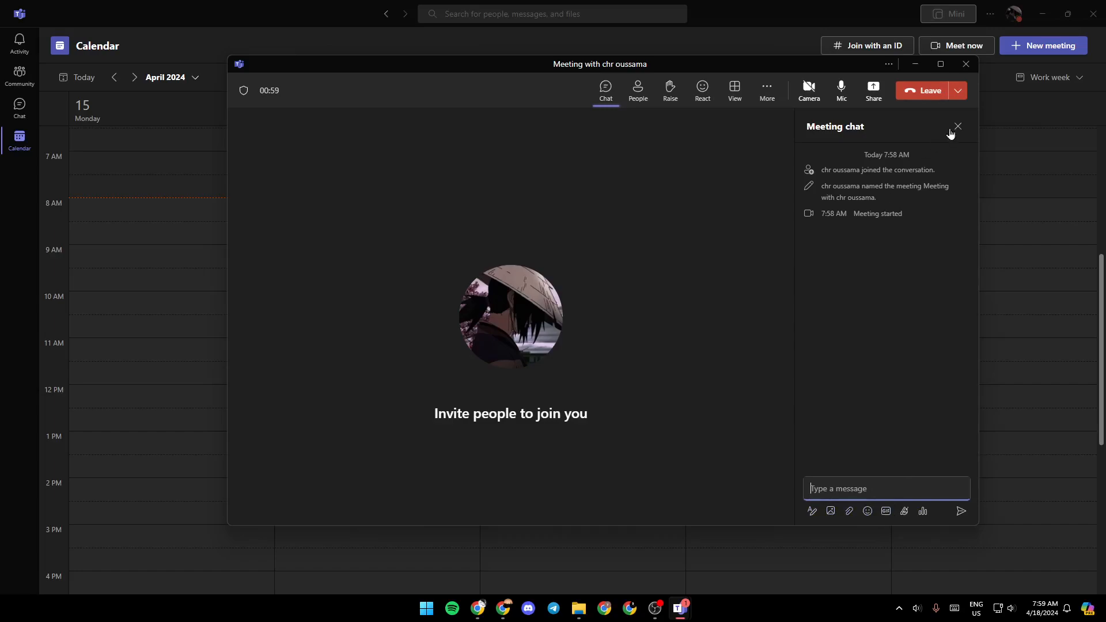
{"action": "left_click", "coordinate": [957, 126]}
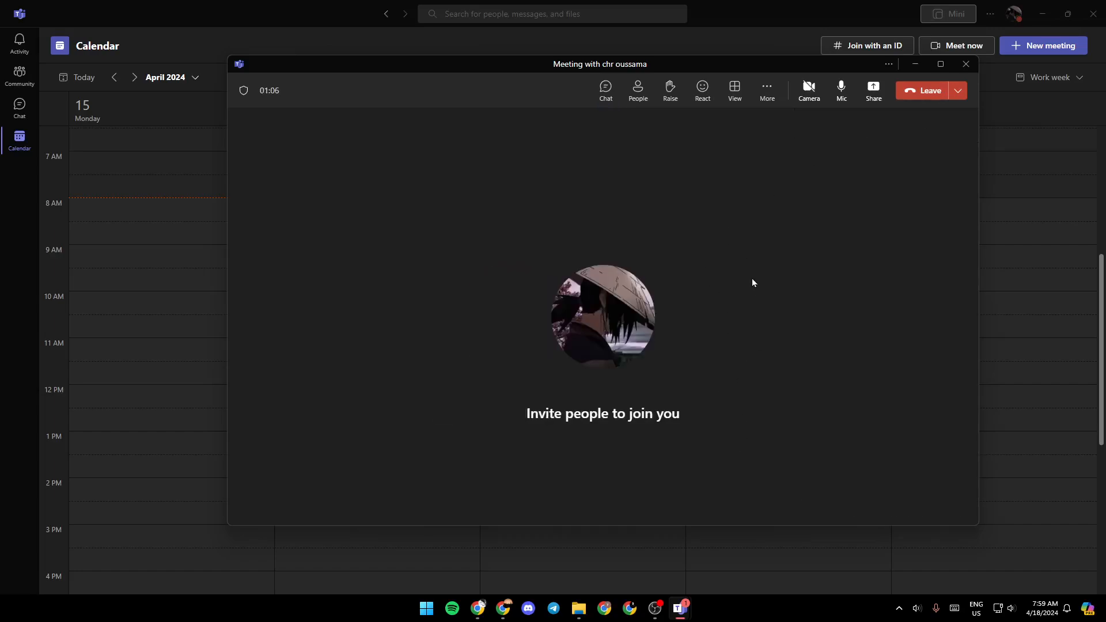